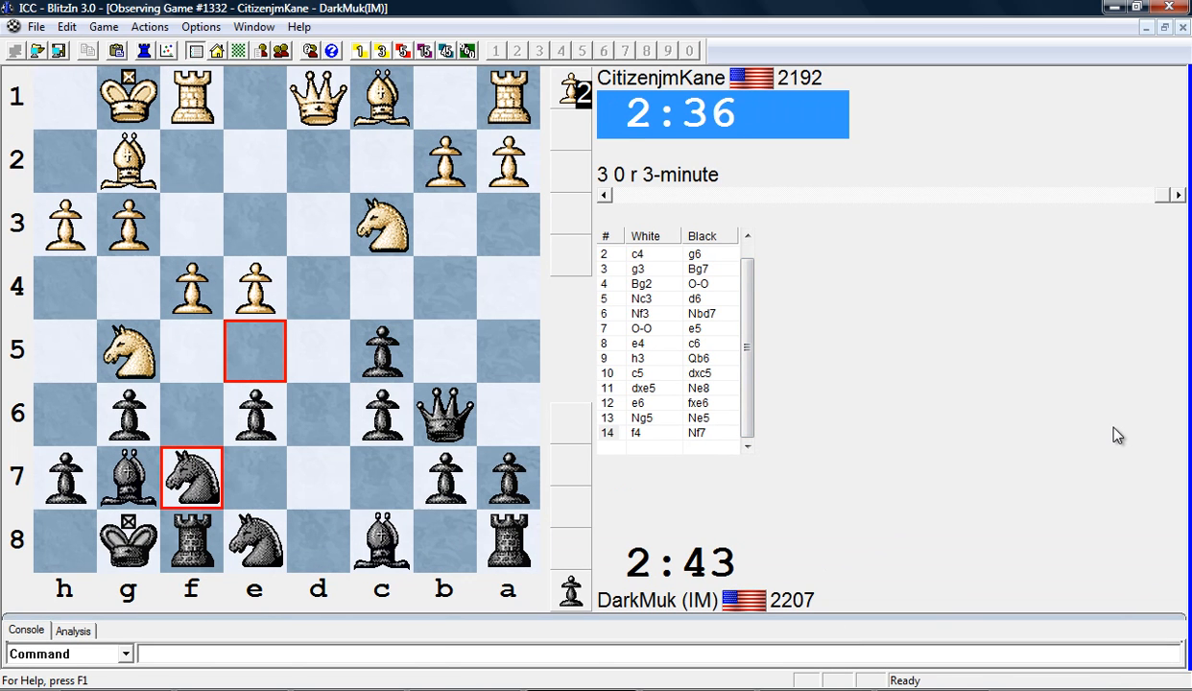
Follow the observed game as it reaches 15. Nxf7 Bd4+ with the clocks ticking down.
{"action": "left_click", "coordinate": [1179, 196]}
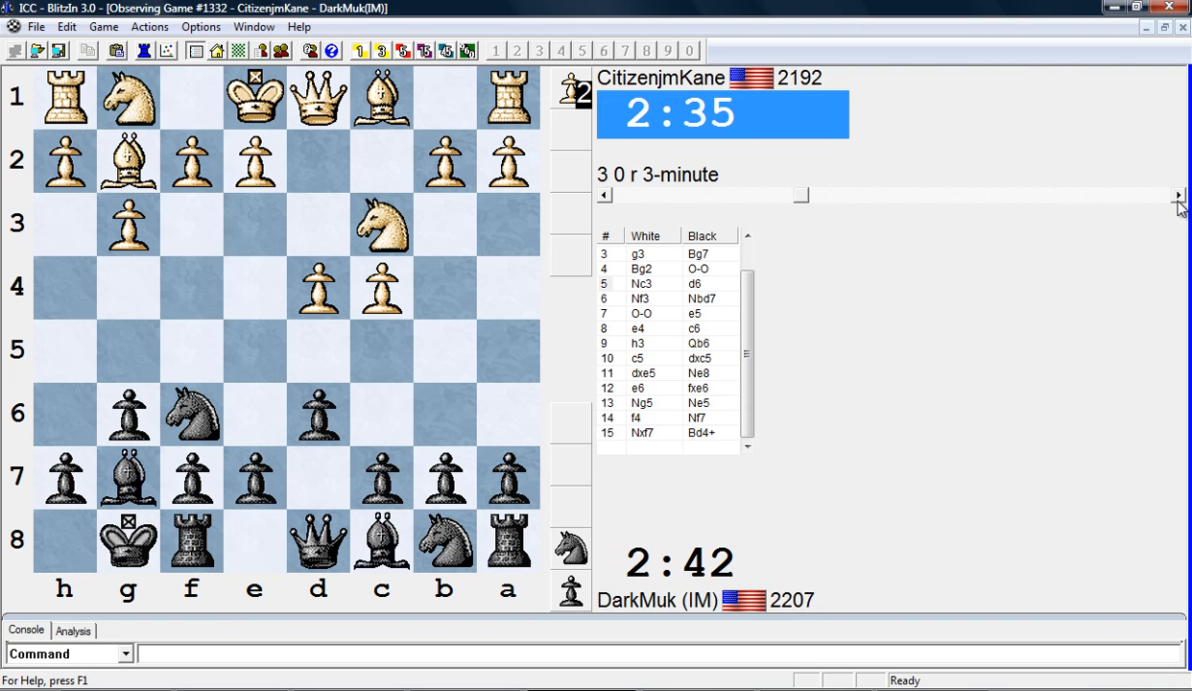